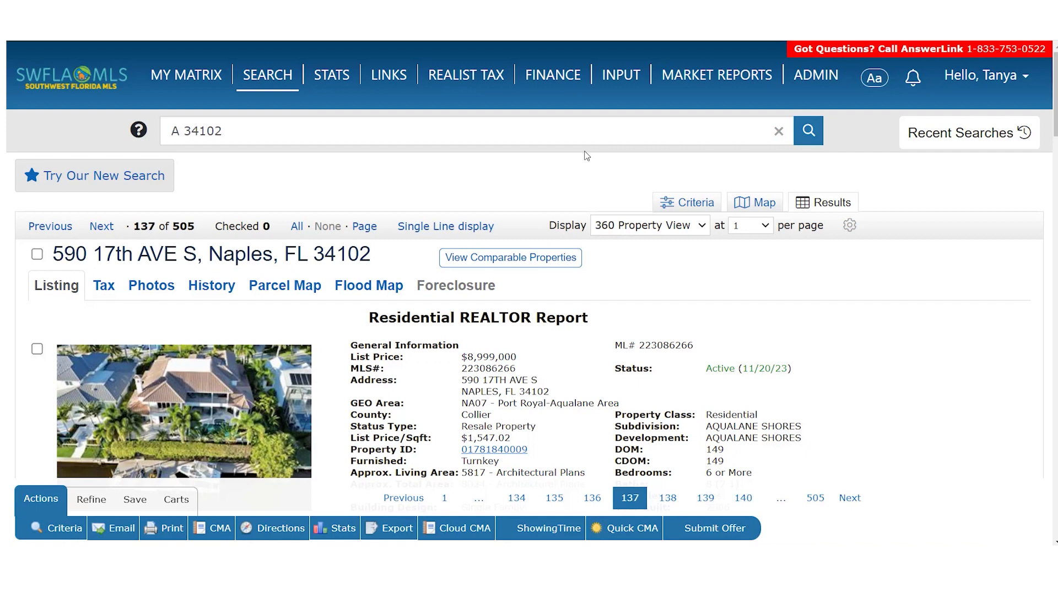
Expand the Input menu to show Listing Input and Listing Transfer.
left_click(620, 74)
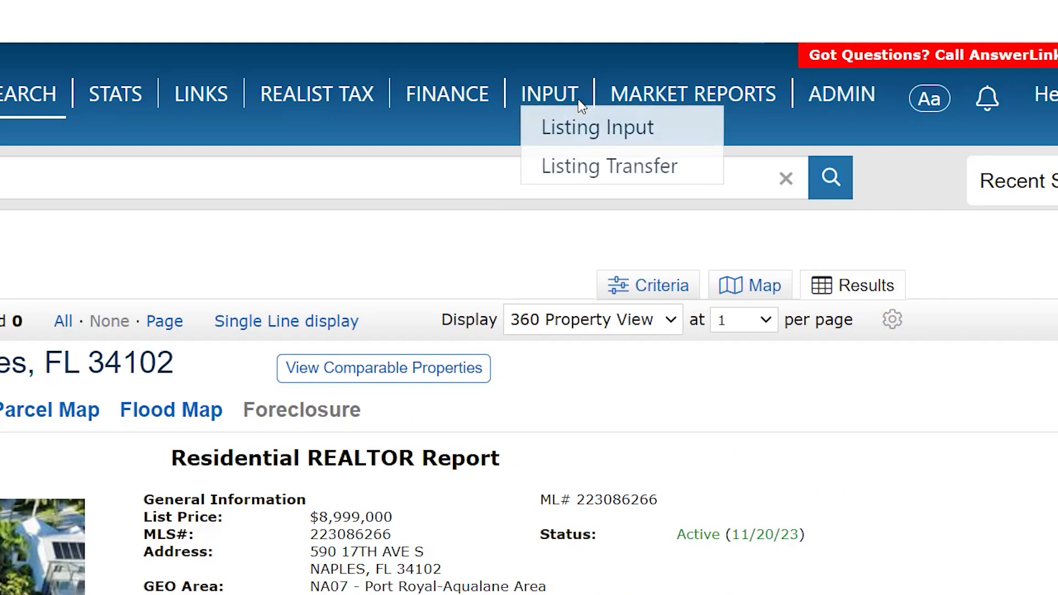
mouse_move(589, 126)
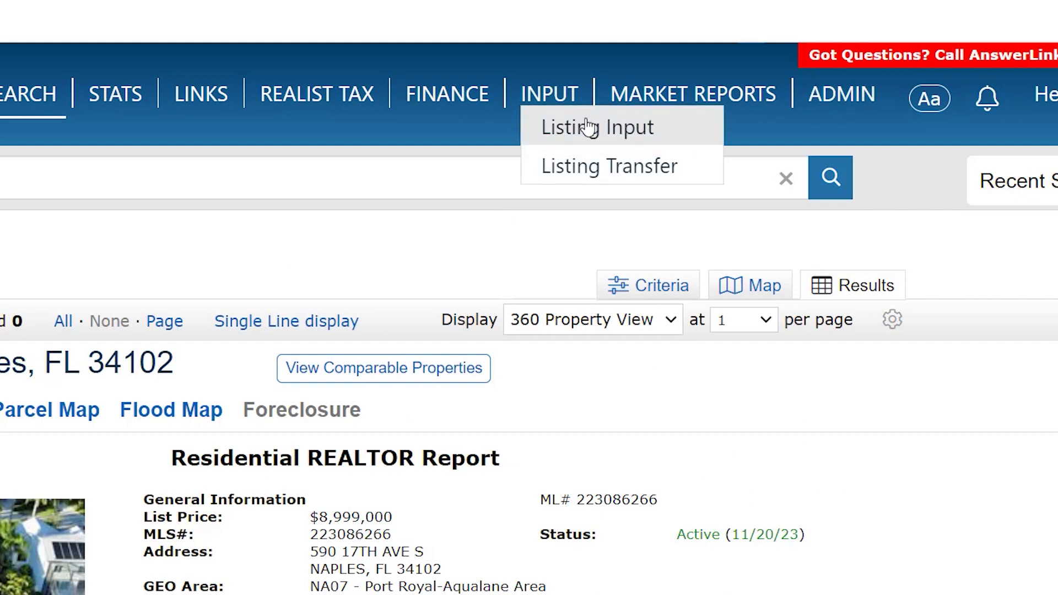
left_click(597, 128)
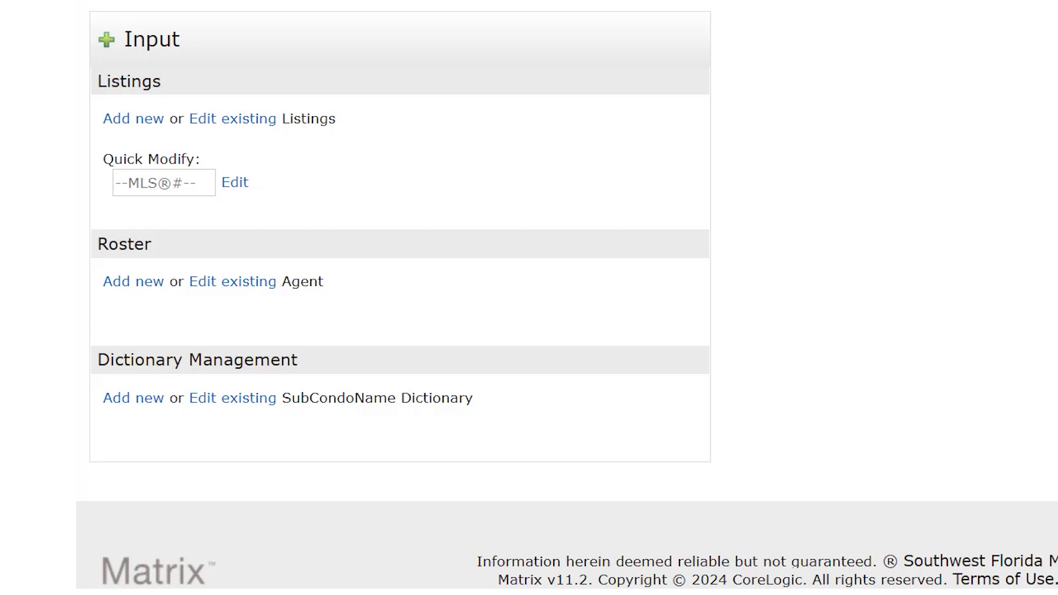
left_click(163, 183)
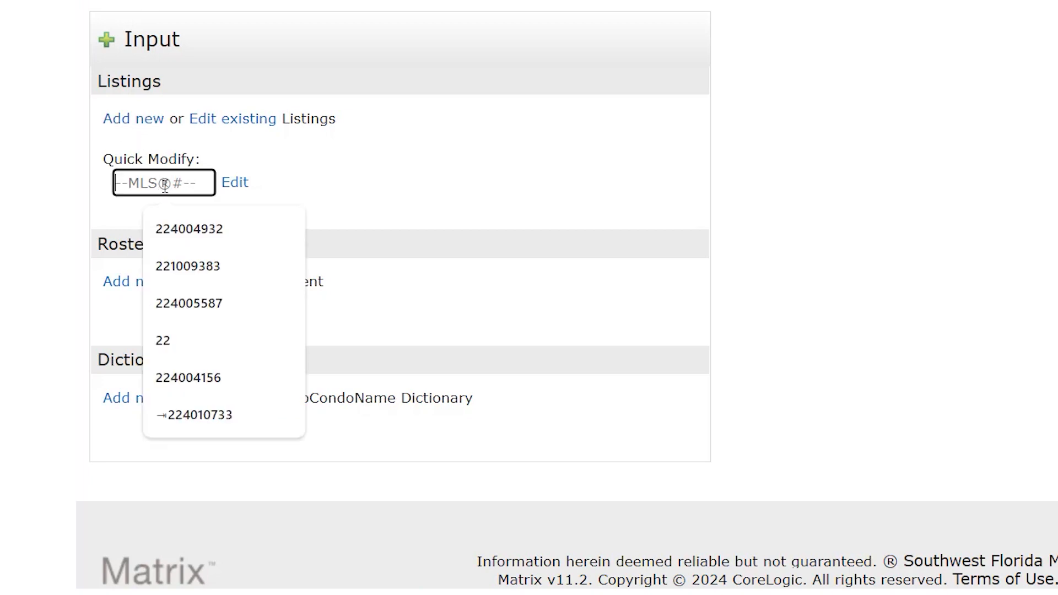
type("224033824")
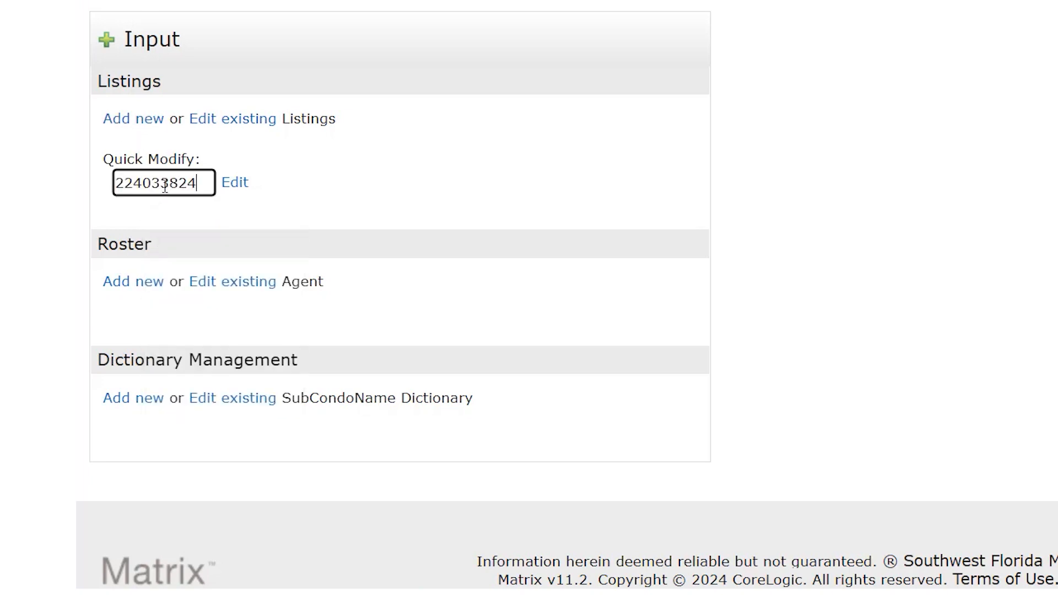
left_click(235, 181)
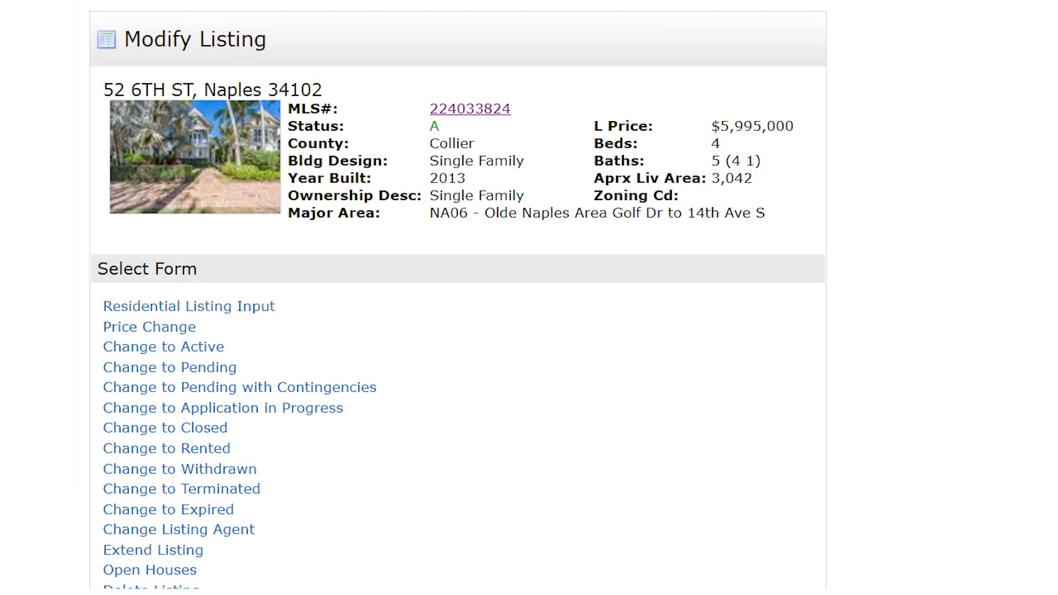
scroll("down", 3)
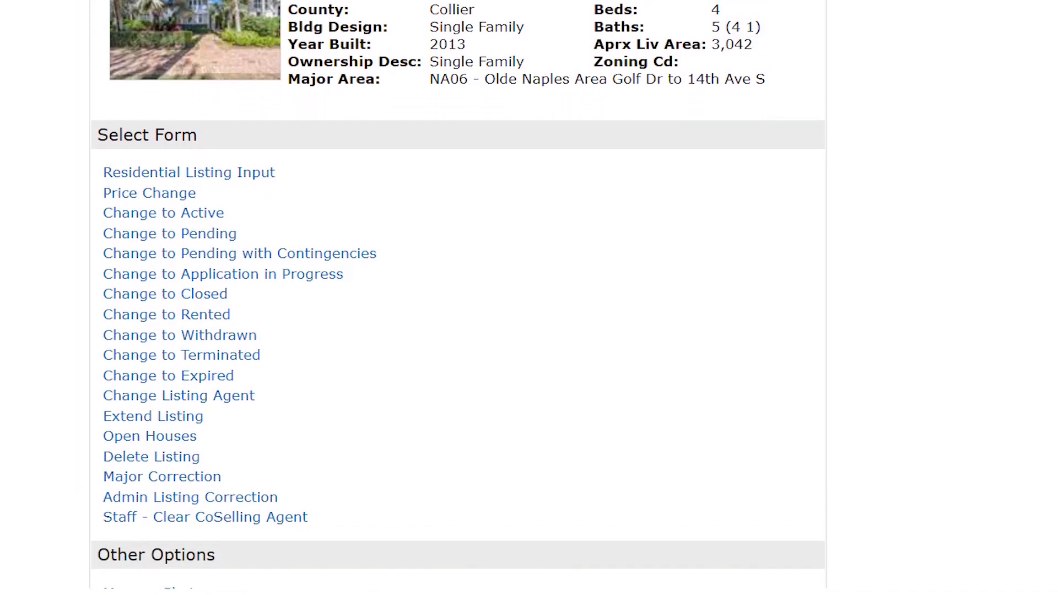
mouse_move(165, 393)
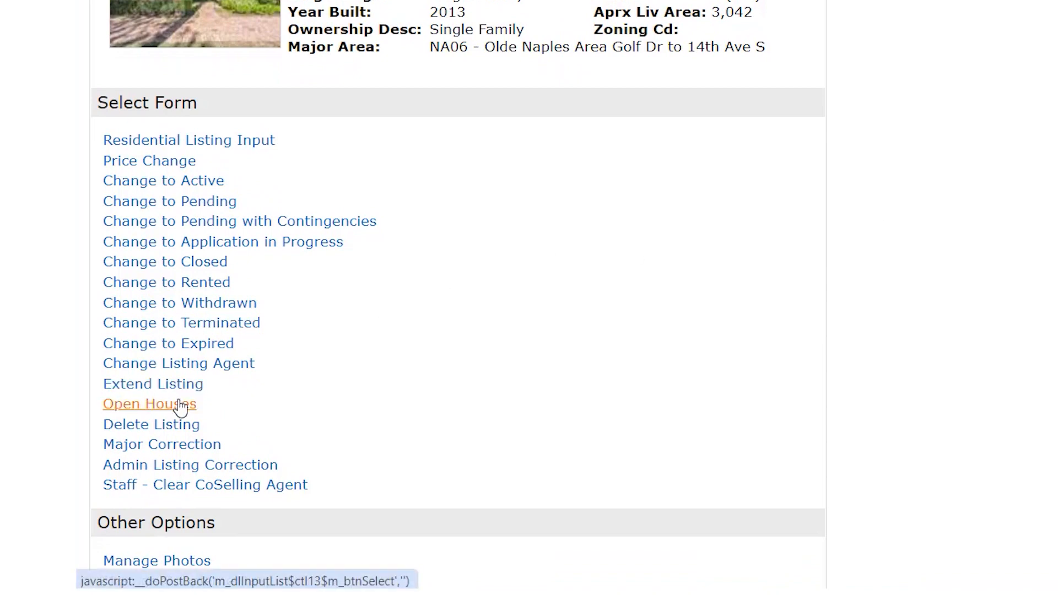
Fill the open house form with date 04/27/2024, end time 3:00 PM and Active Status Yes.
left_click(150, 404)
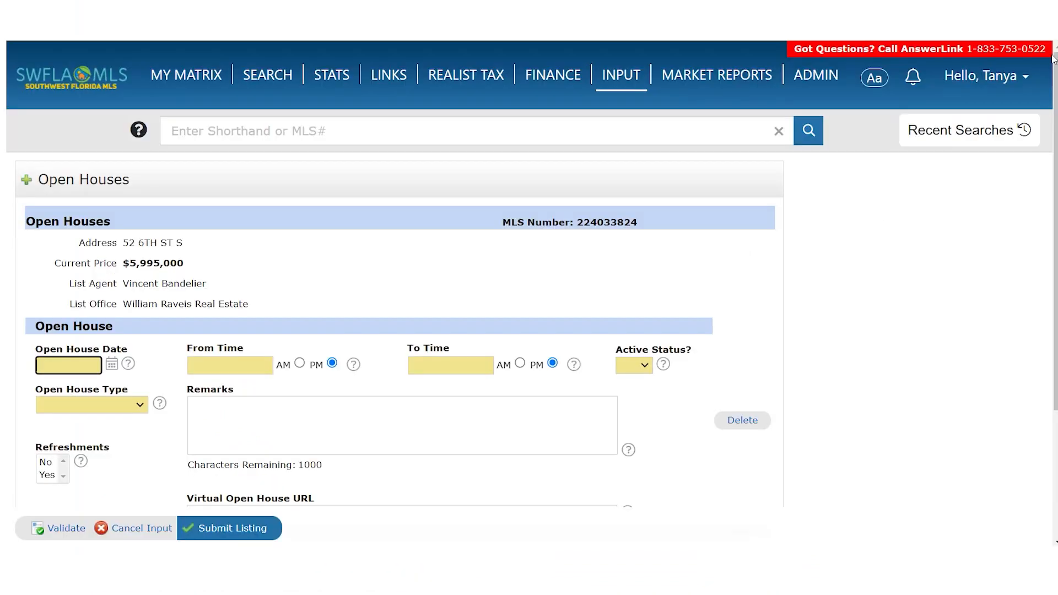
scroll("down", 3)
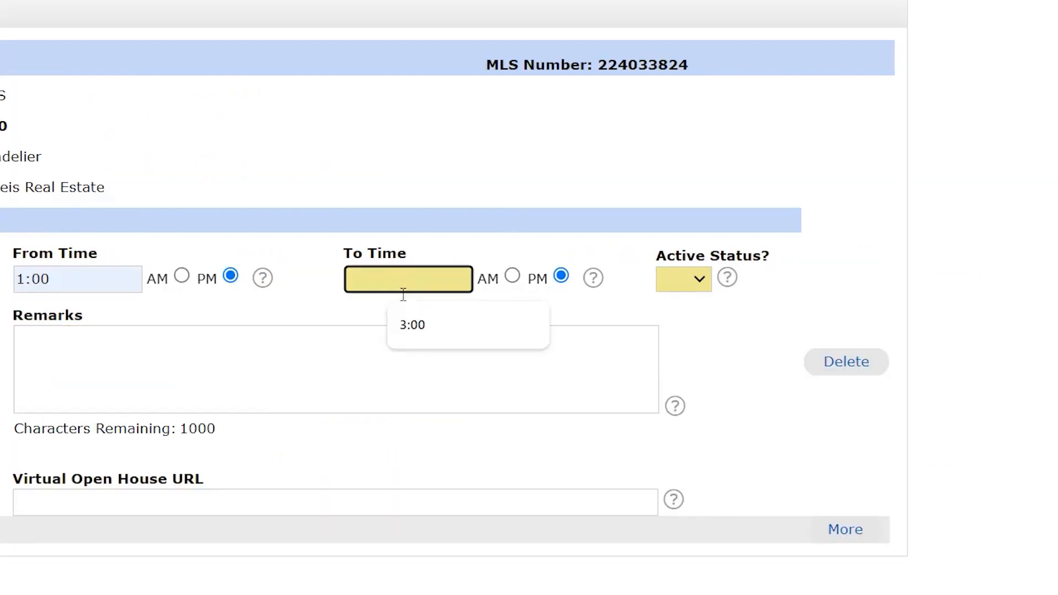
left_click(412, 324)
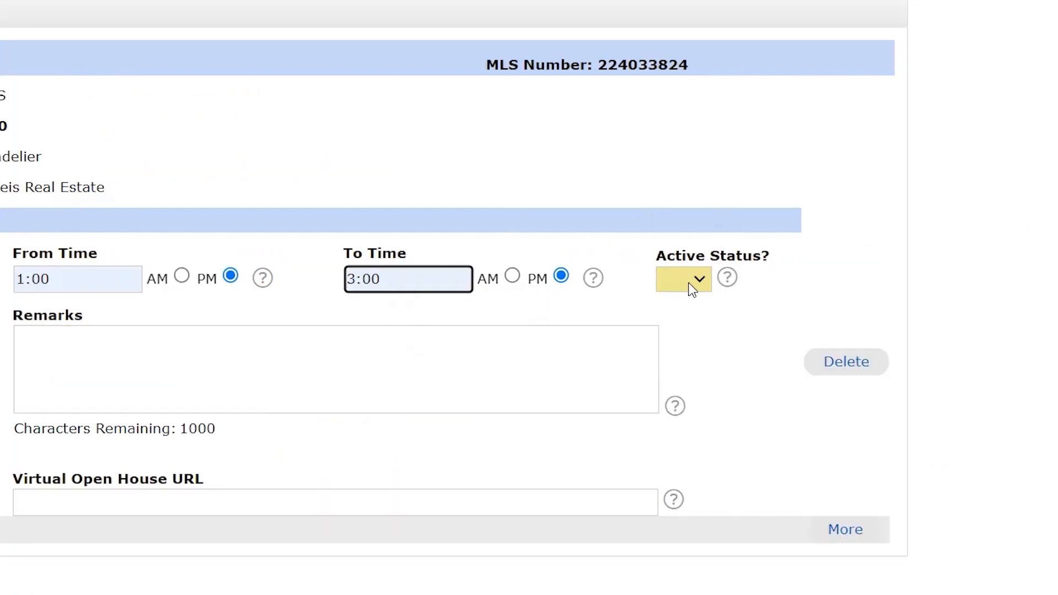
left_click(681, 280)
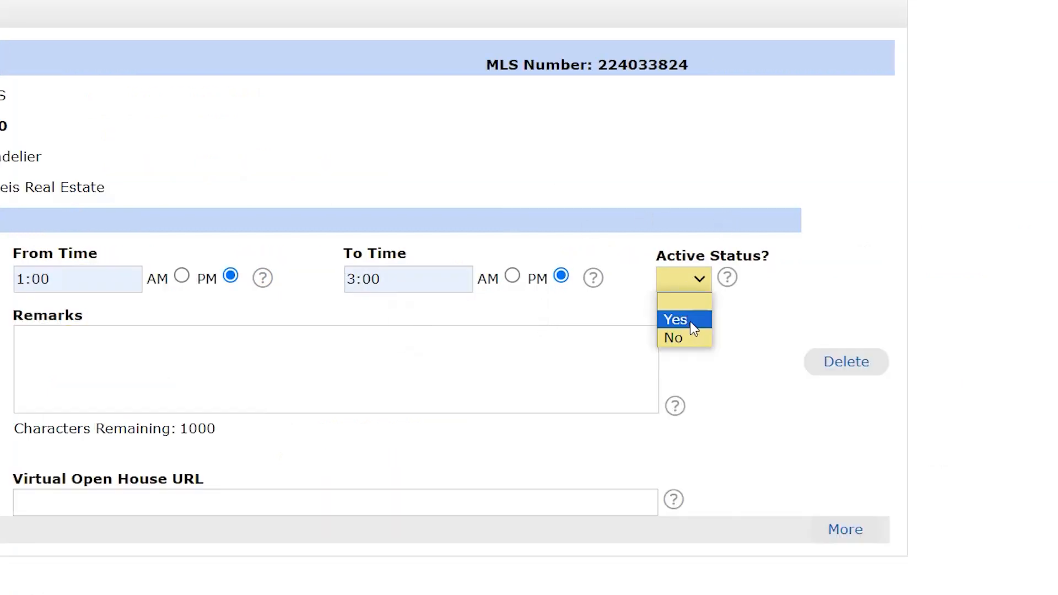
left_click(675, 320)
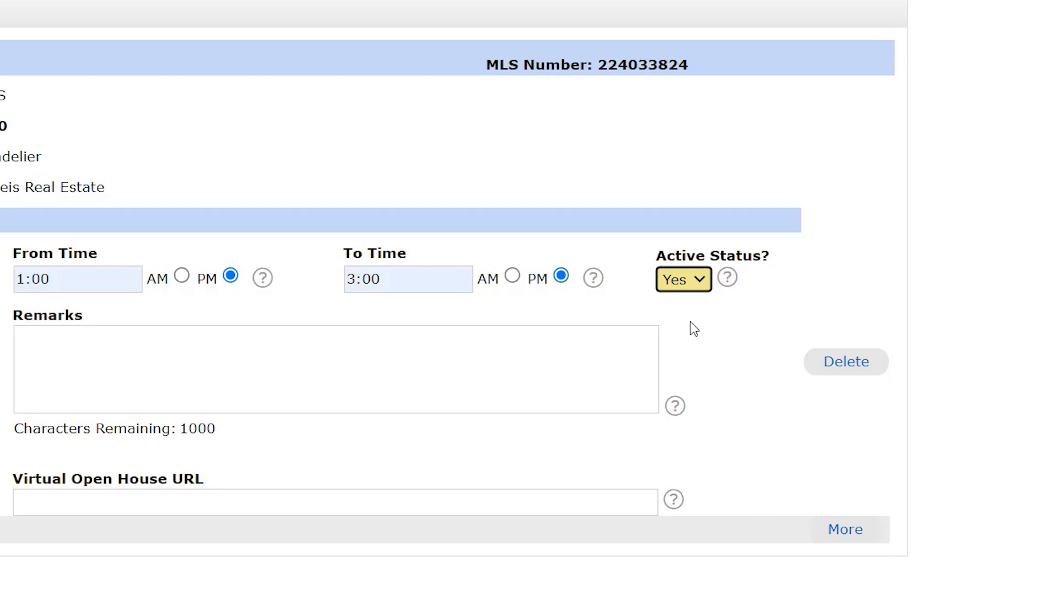
mouse_move(128, 255)
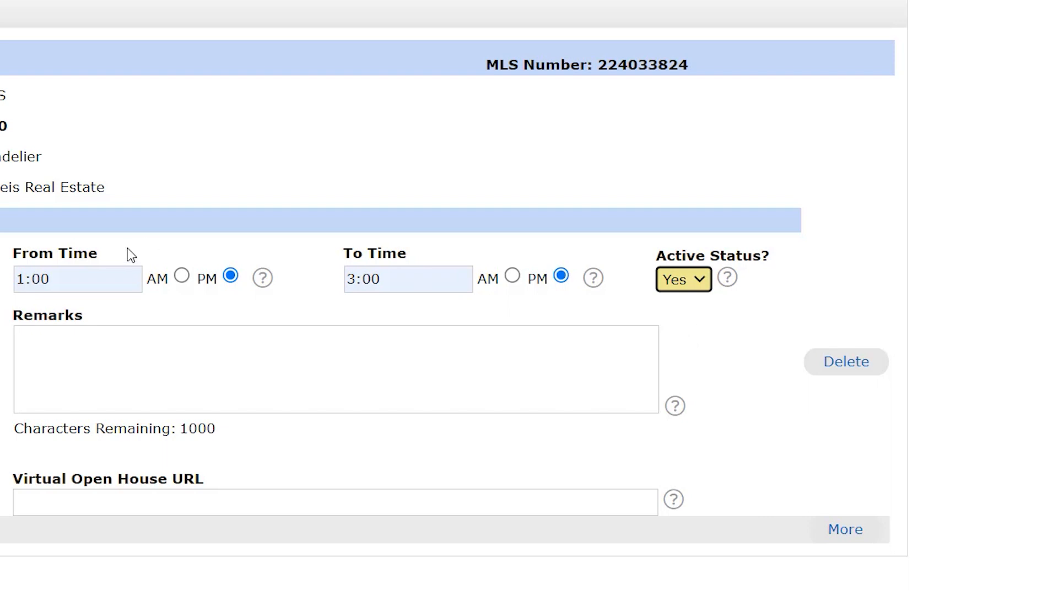
left_click(133, 339)
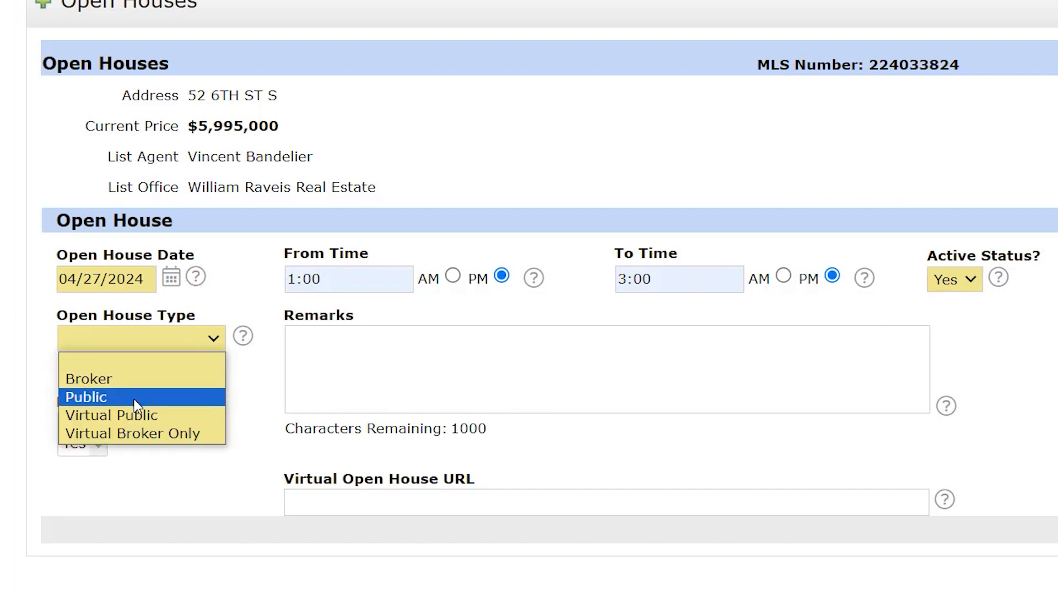
Set the Open House Type to Public.
left_click(85, 397)
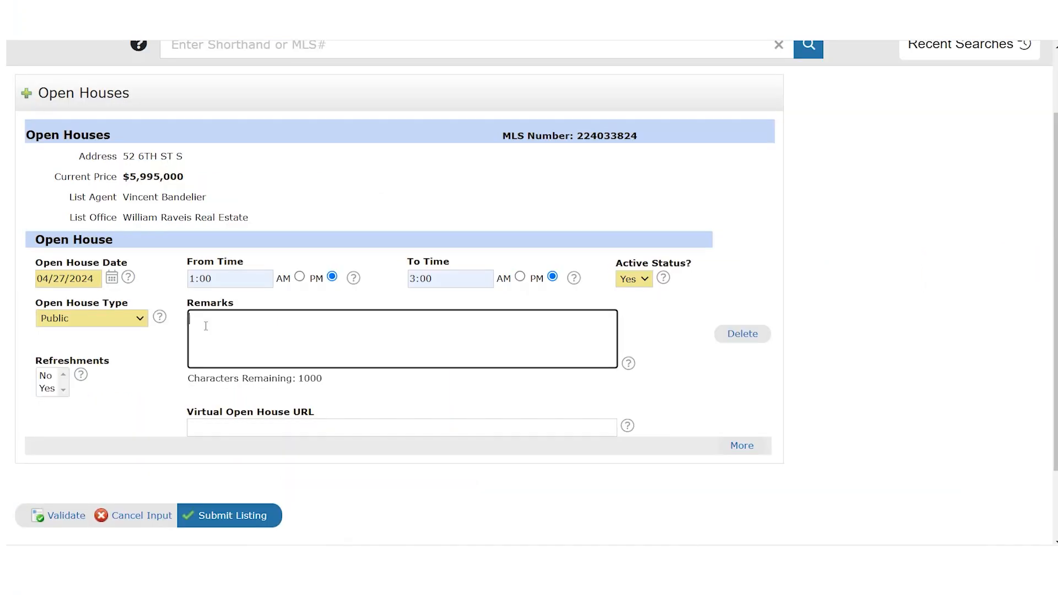
mouse_move(64, 383)
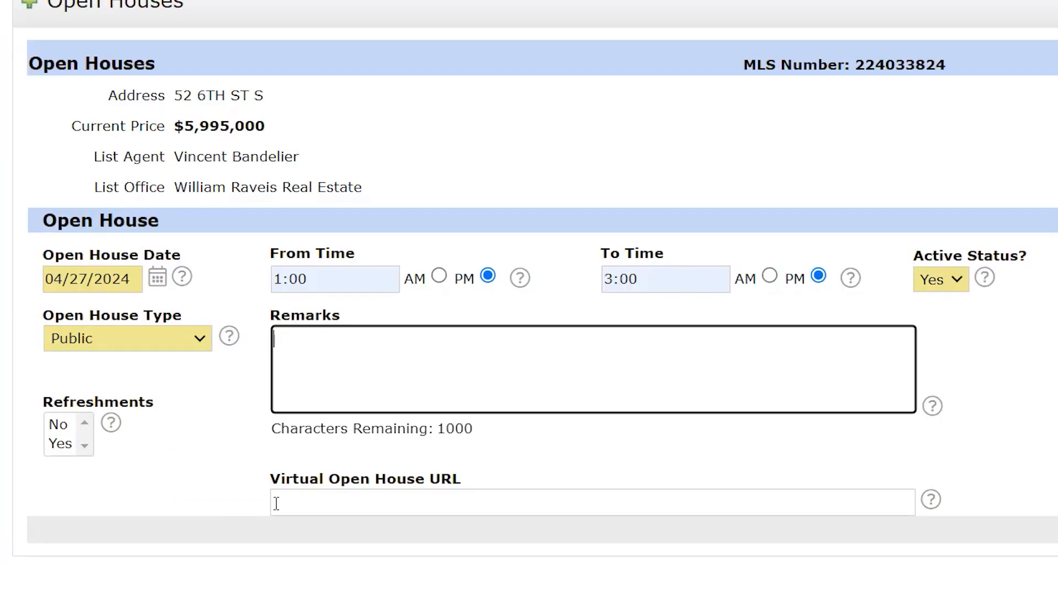
mouse_move(296, 514)
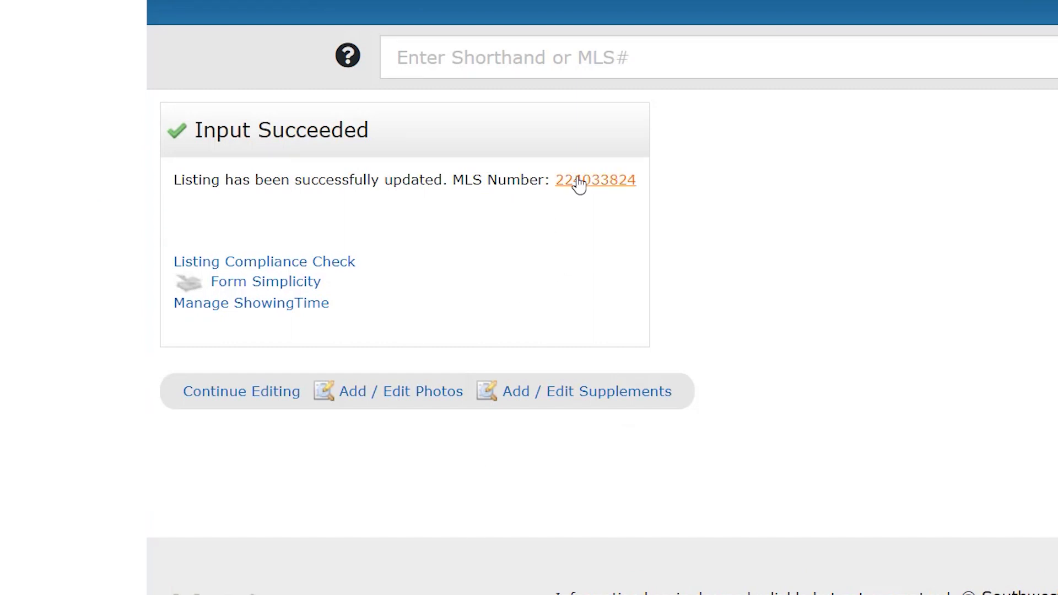
View the 224033824 listing report showing Public: Sat Apr 27, 1:00PM–3:00PM.
left_click(595, 179)
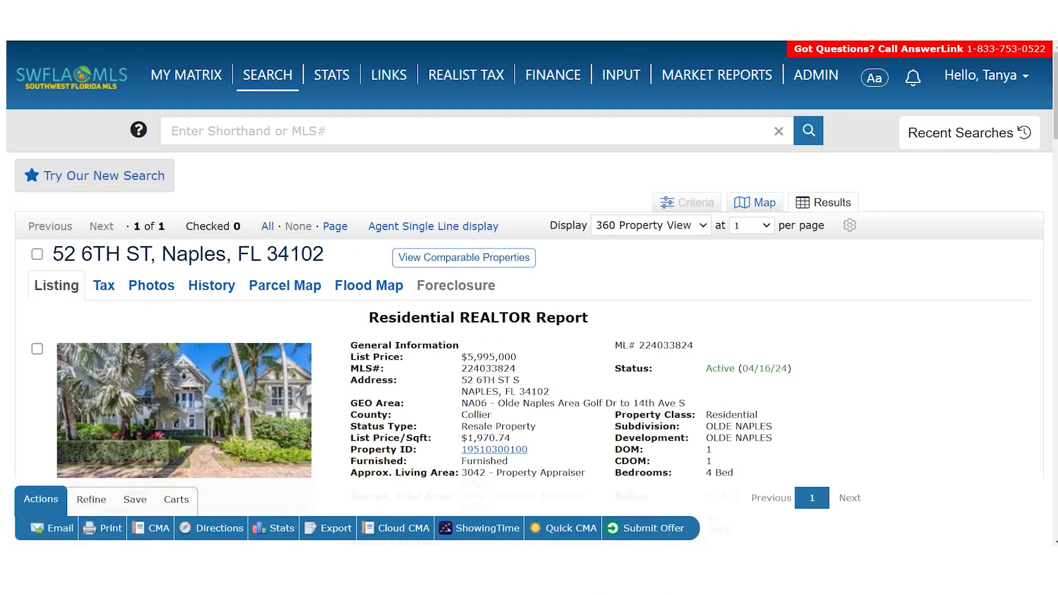
scroll("down", 3)
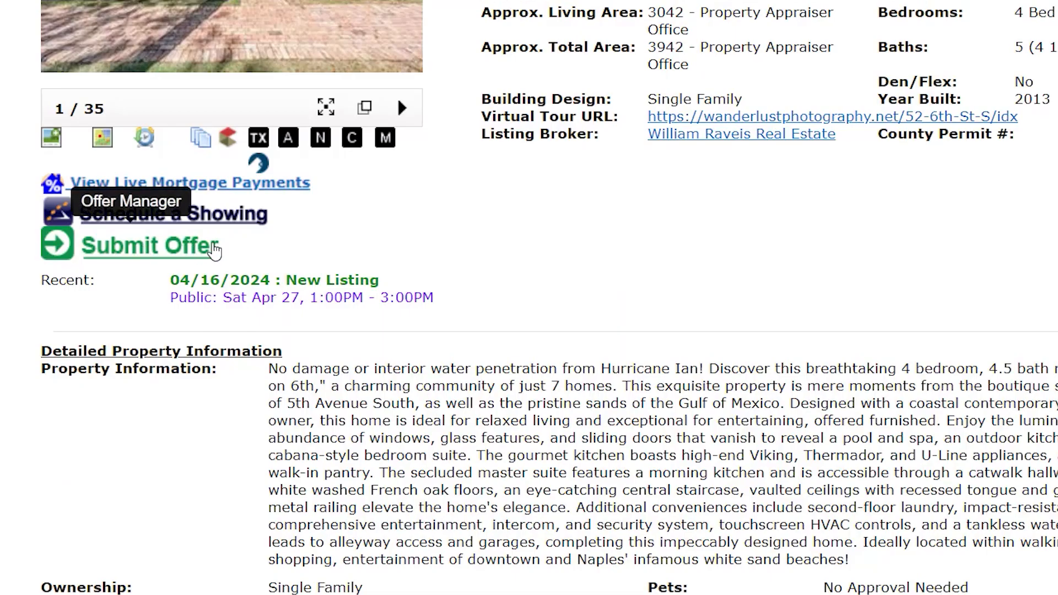
mouse_move(196, 299)
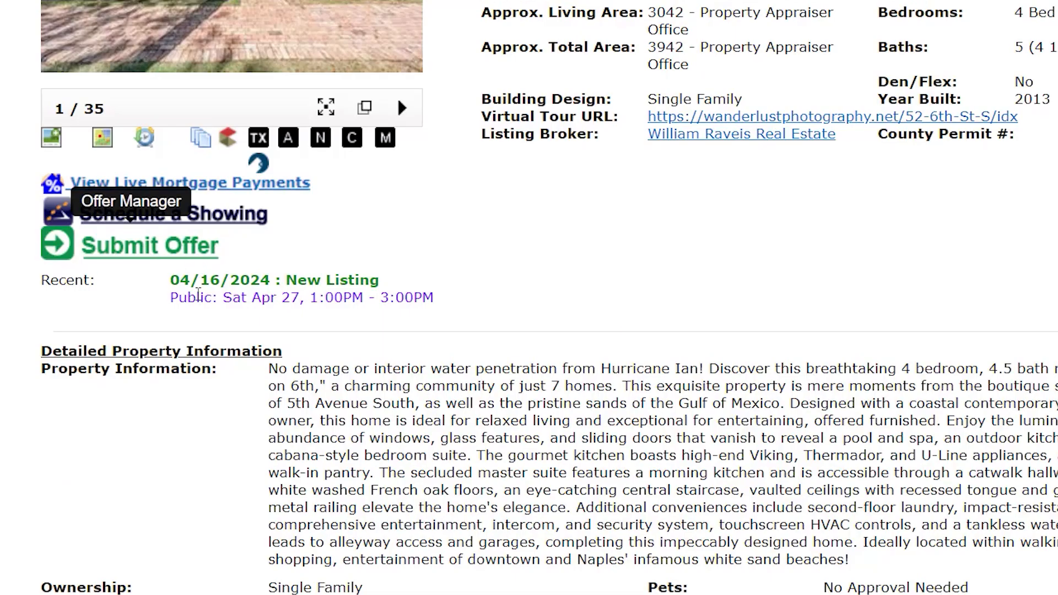
mouse_move(306, 326)
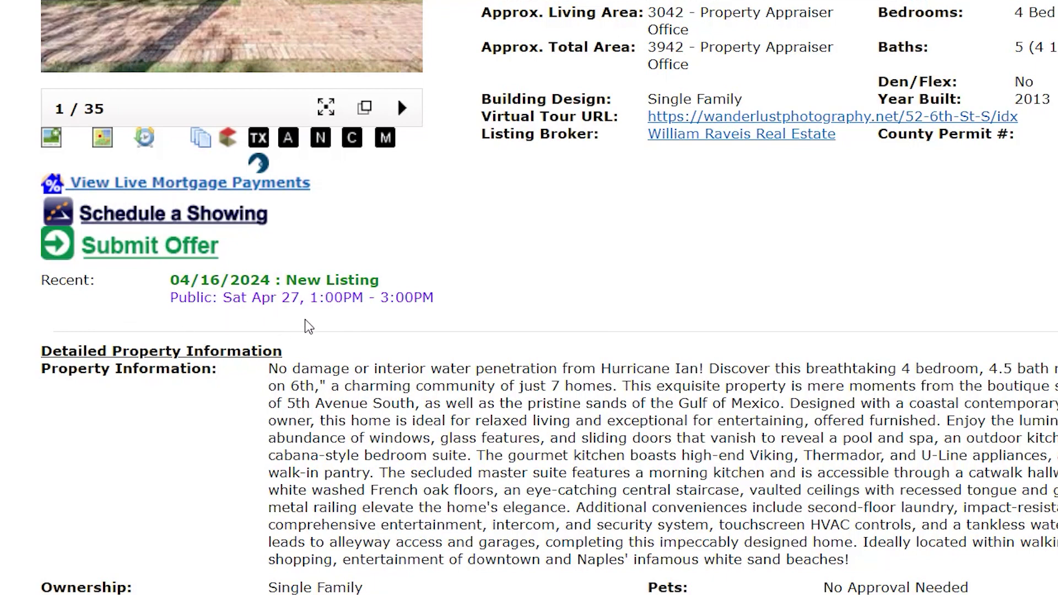